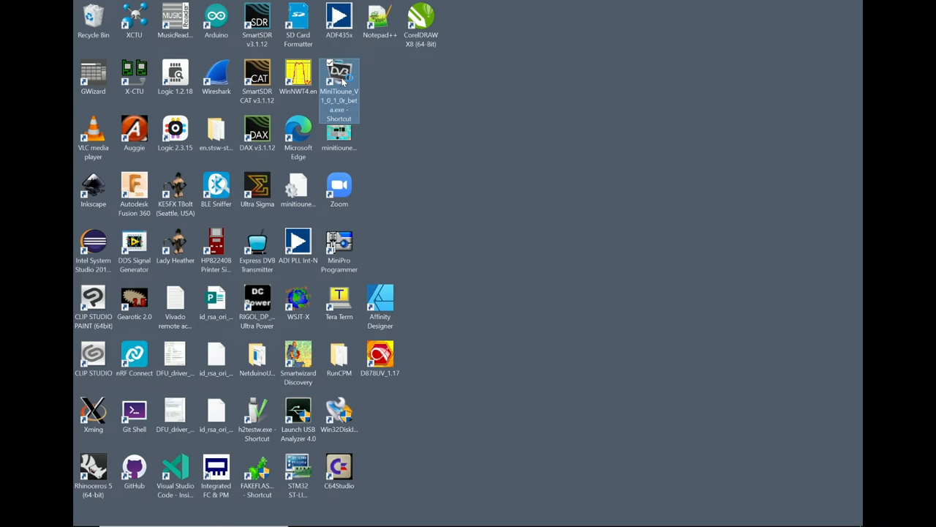
- Launch MiniTioune from its desktop shortcut to show the FTS-4334L tuner instrumentation panel
double_click(339, 76)
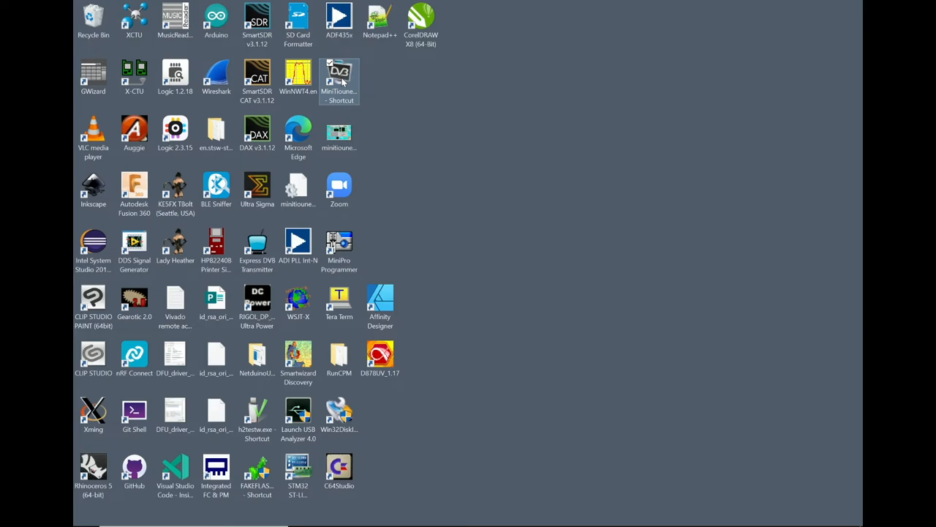
double_click(338, 77)
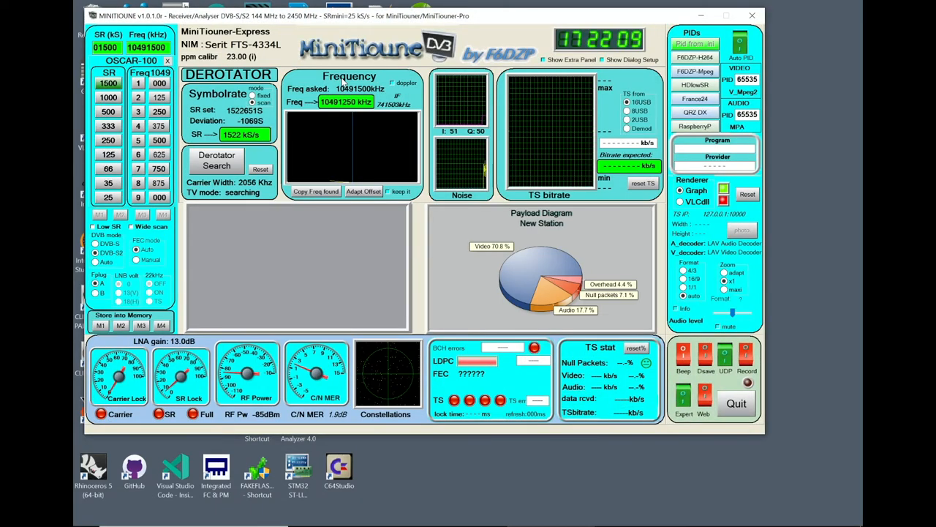